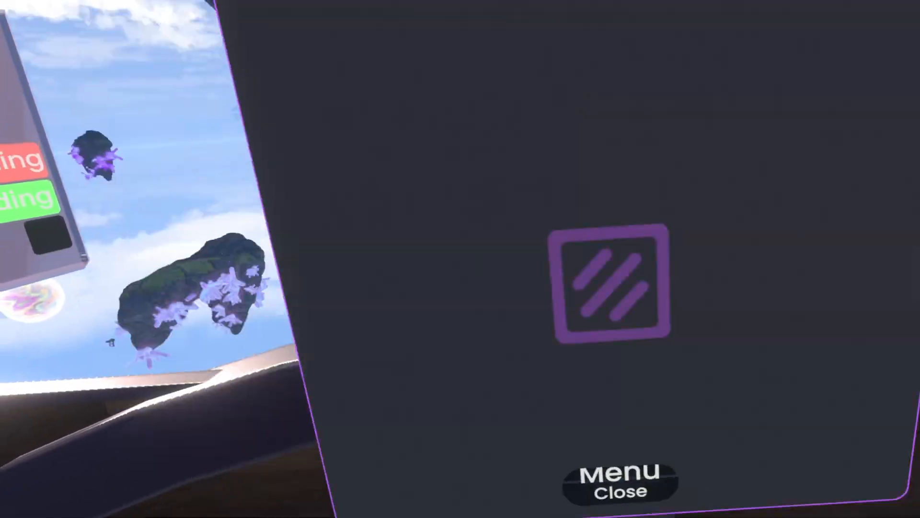
Step: Dismiss the dash menu to get back to the inspector panels
left_click(617, 476)
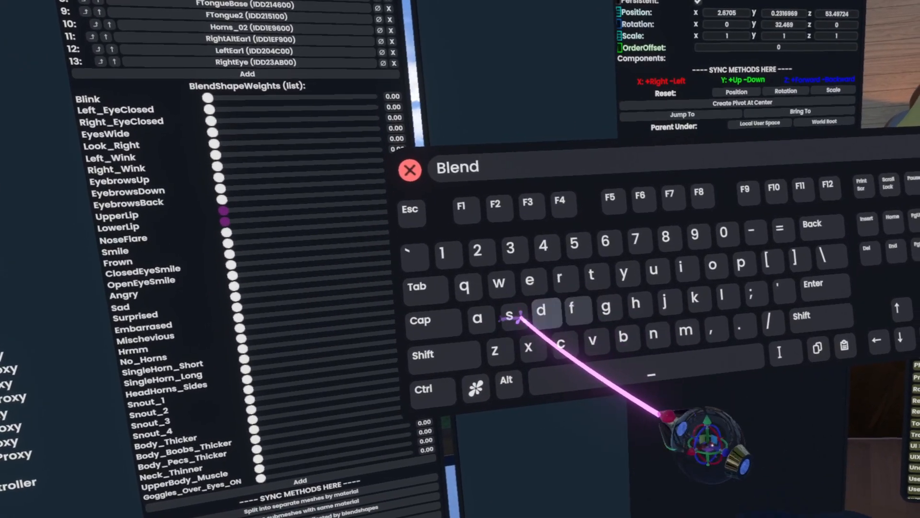
Step: Enter 'BlendshapeDr' into the component search field
type("shap")
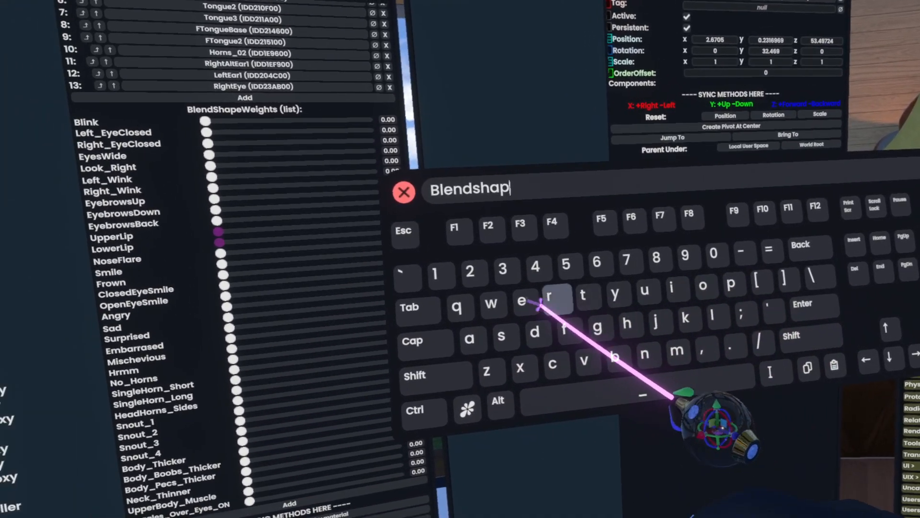
type("eDr")
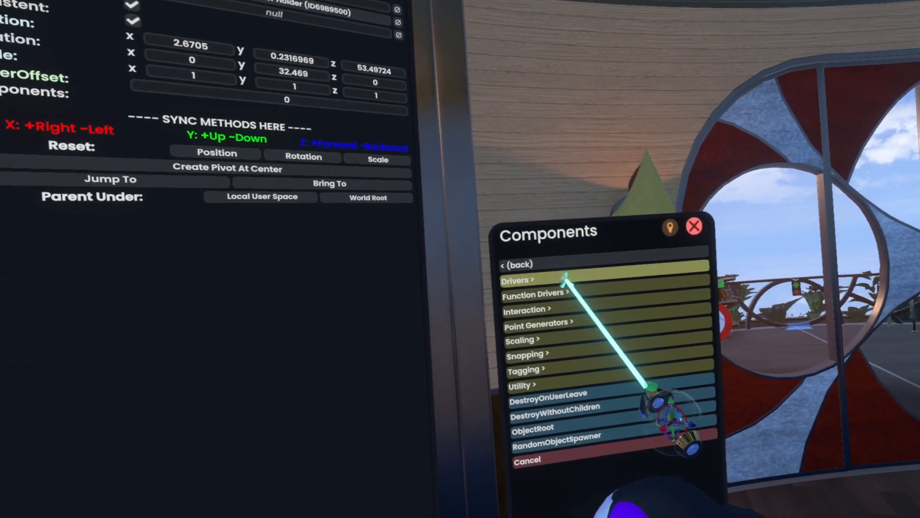
Step: Attach DynamicBlendShapeDriver from the Drivers category to the empty slot
left_click(516, 280)
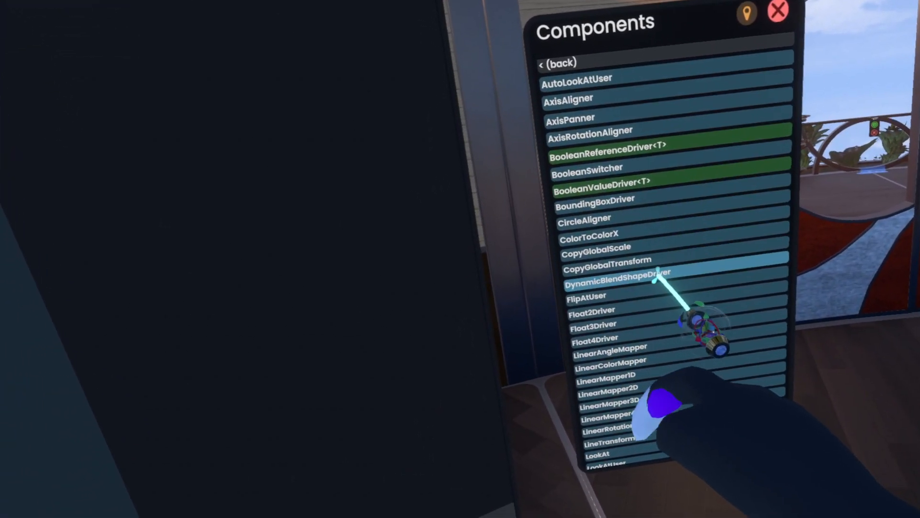
left_click(615, 282)
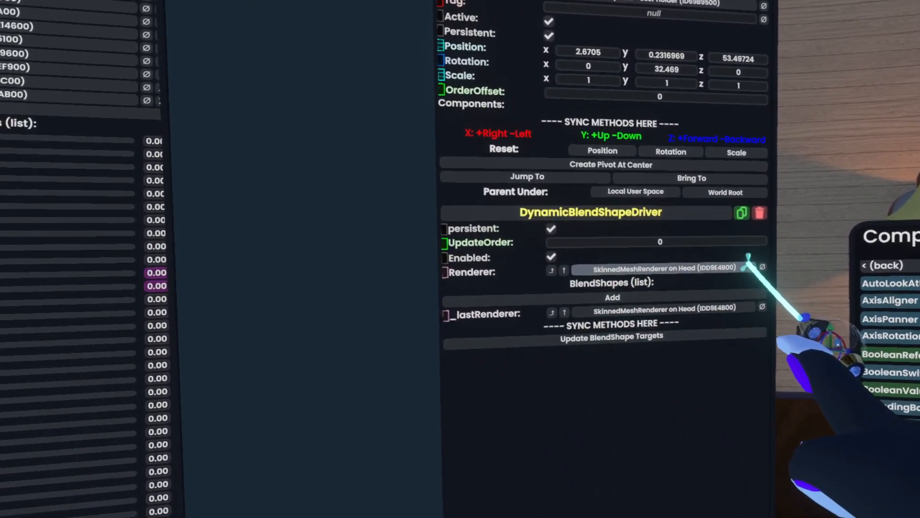
Step: Set the driver's Renderer to the Head's SkinnedMeshRenderer
left_click(611, 298)
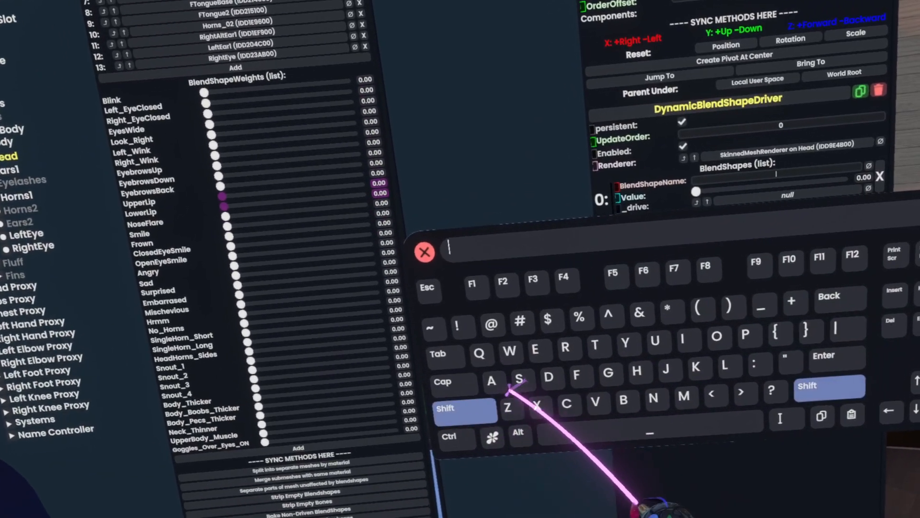
Step: Name the first BlendShapes entry 'Smile'
type("Smile")
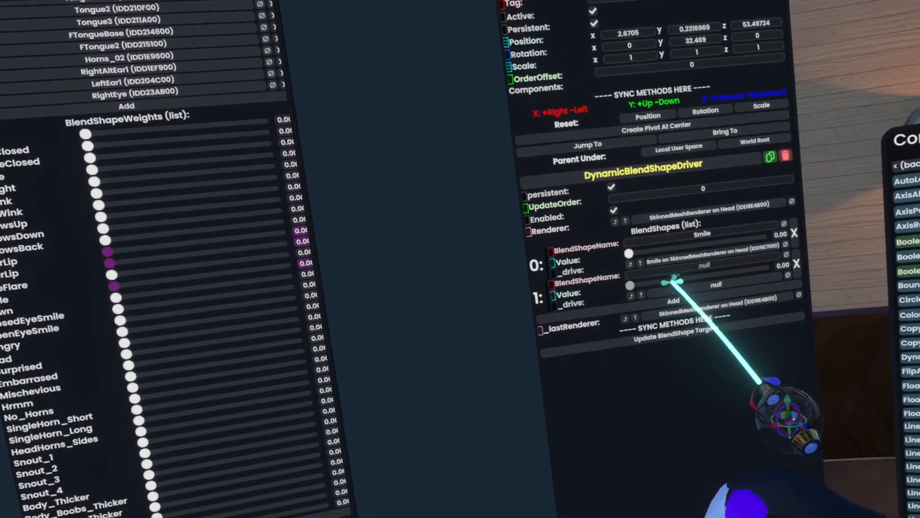
Step: Start typing 'Frown' into the second entry's BlendShapeName field
type("r")
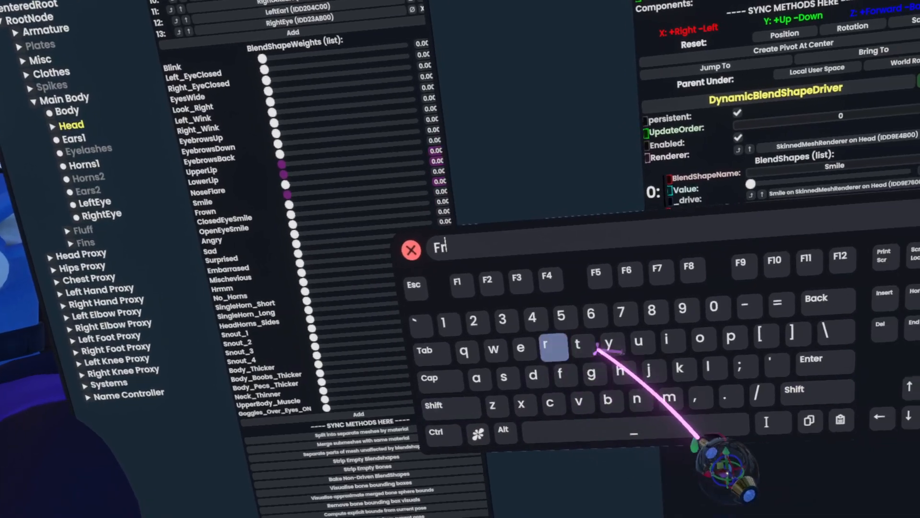